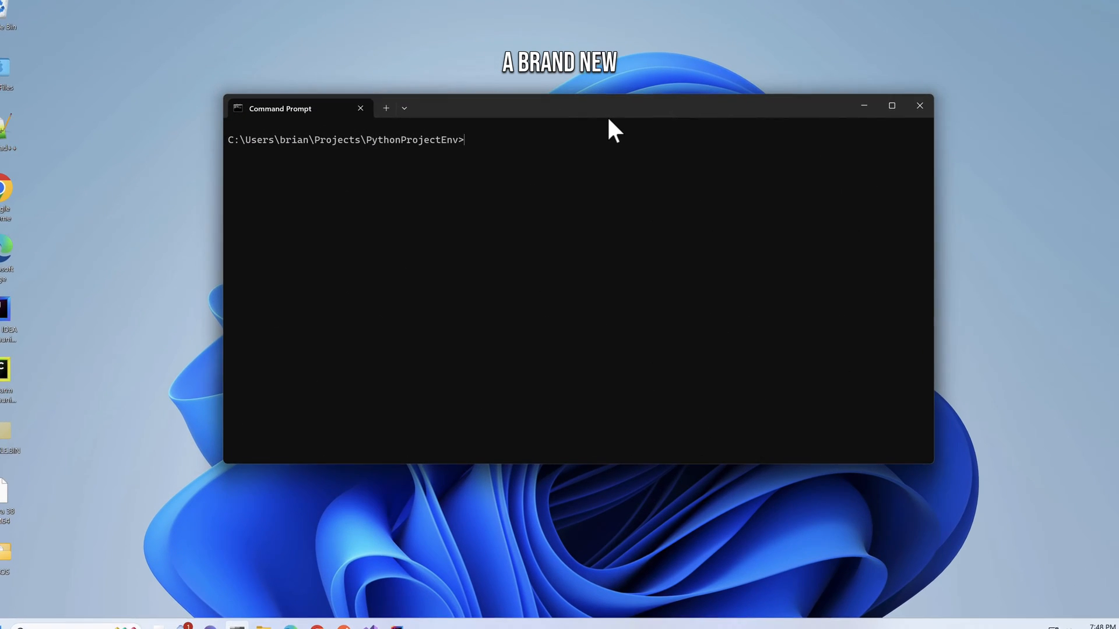
Create the MyMultiFileProject folder and open it in VS Code with code.
{"action": "type", "text": "mkdir My"}
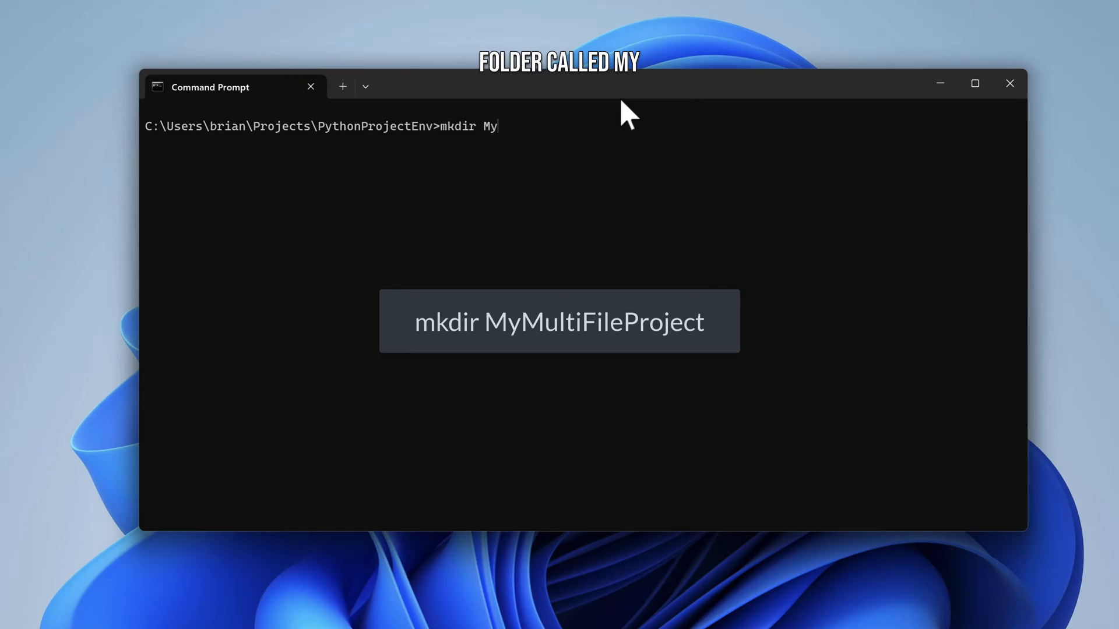
{"action": "type", "text": "MultiFileProject"}
{"action": "type", "text": "code ."}
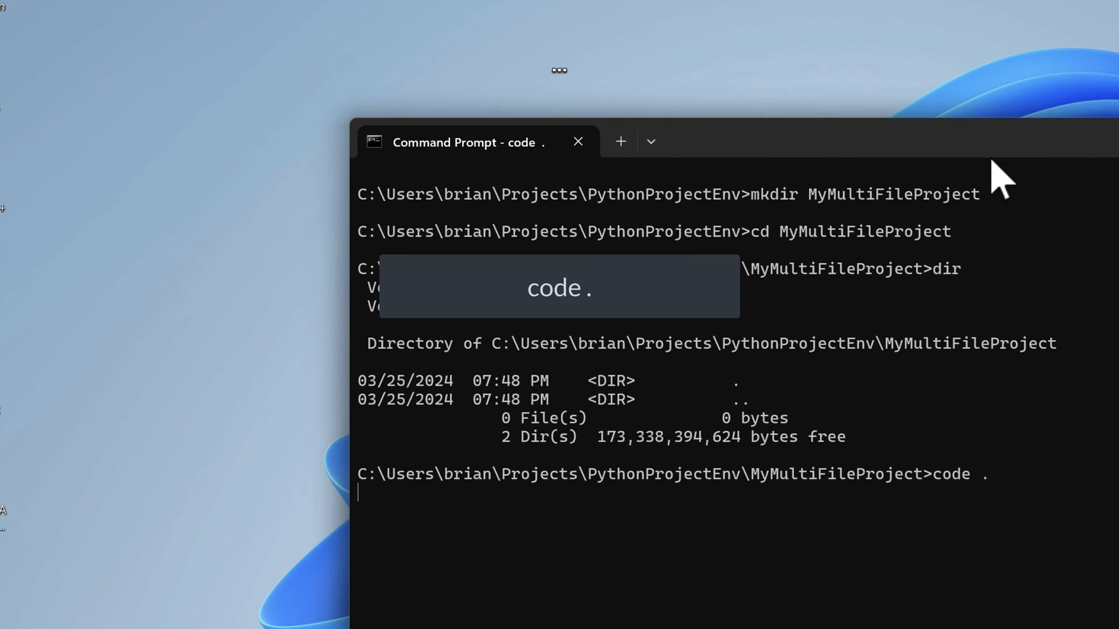
Create helper.py with display_message() returning "Hello from Helper!".
{"action": "key", "text": "Enter"}
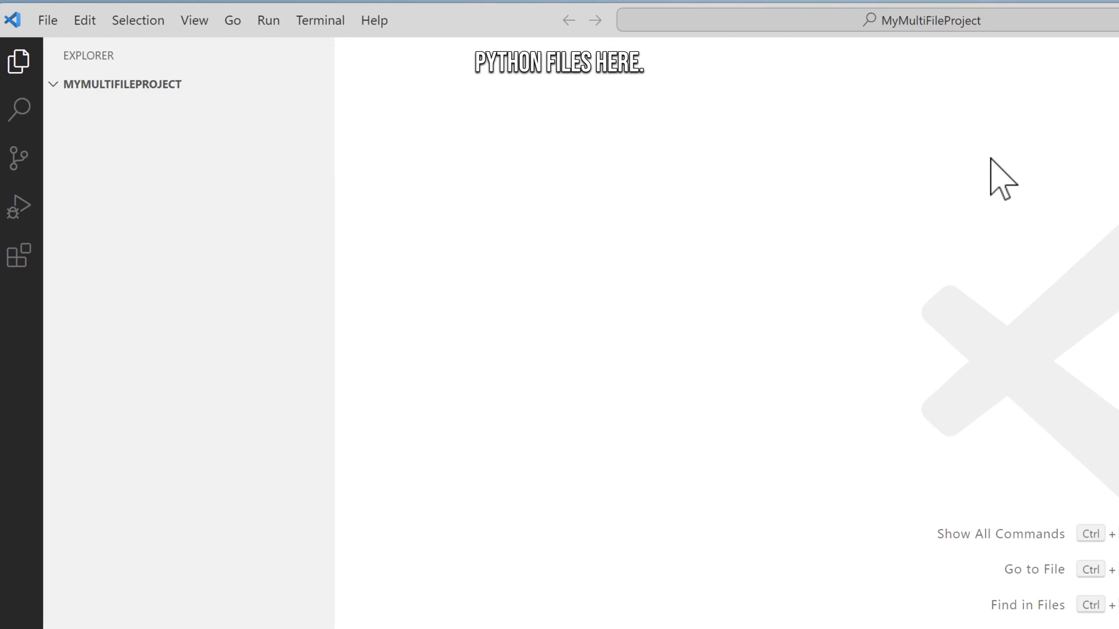
{"action": "left_click", "coordinate": [247, 83]}
{"action": "type", "text": "helper.py"}
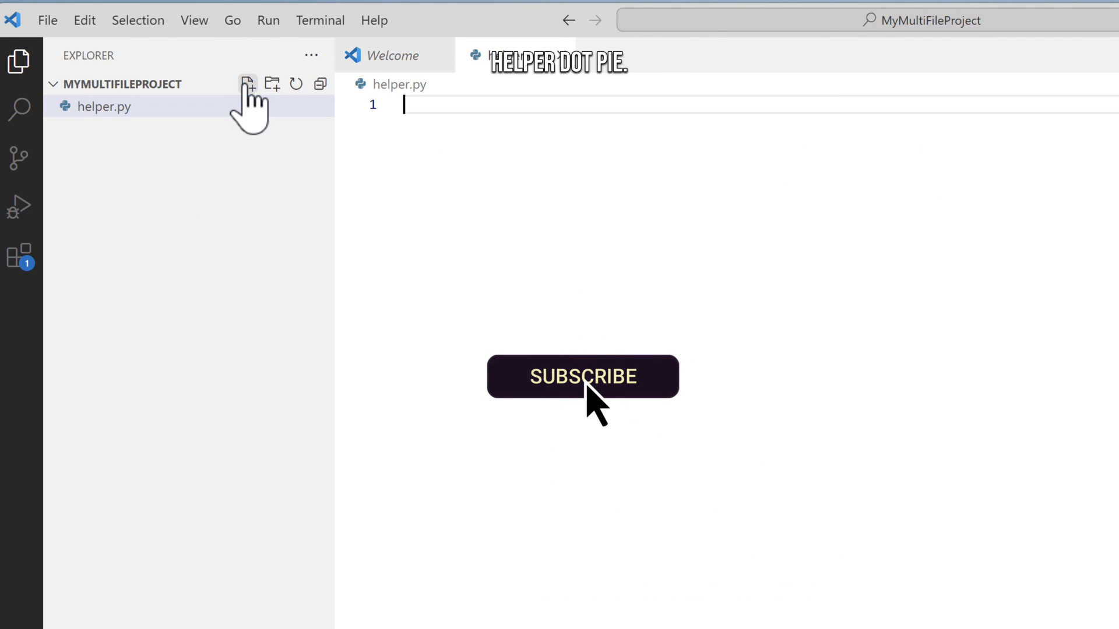
{"action": "type", "text": "def display_message():"}
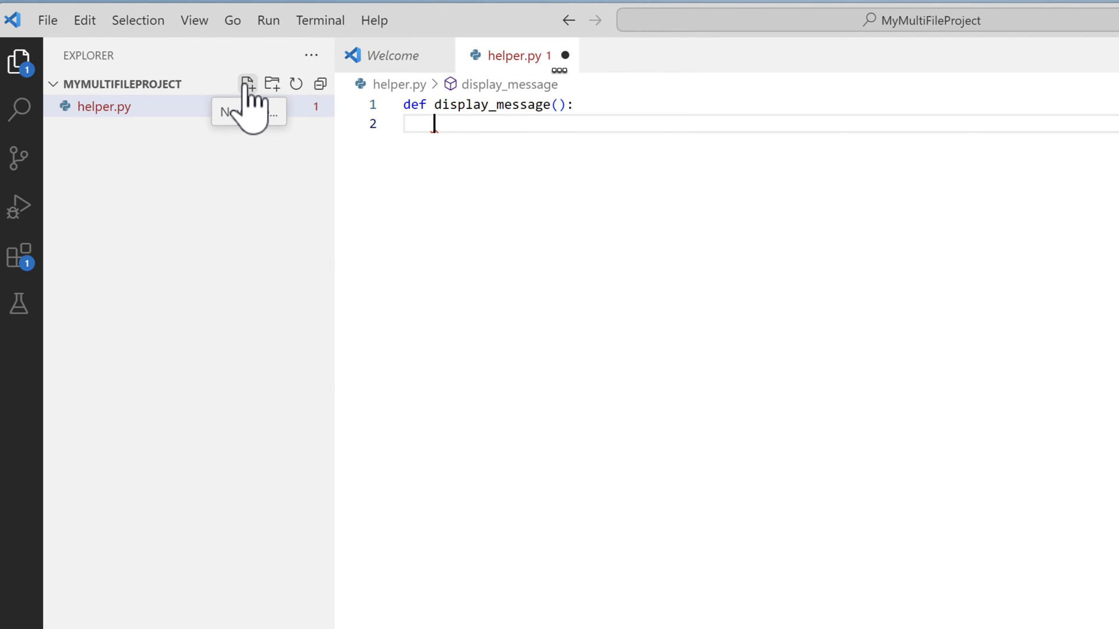
{"action": "type", "text": "return \"Hello from"}
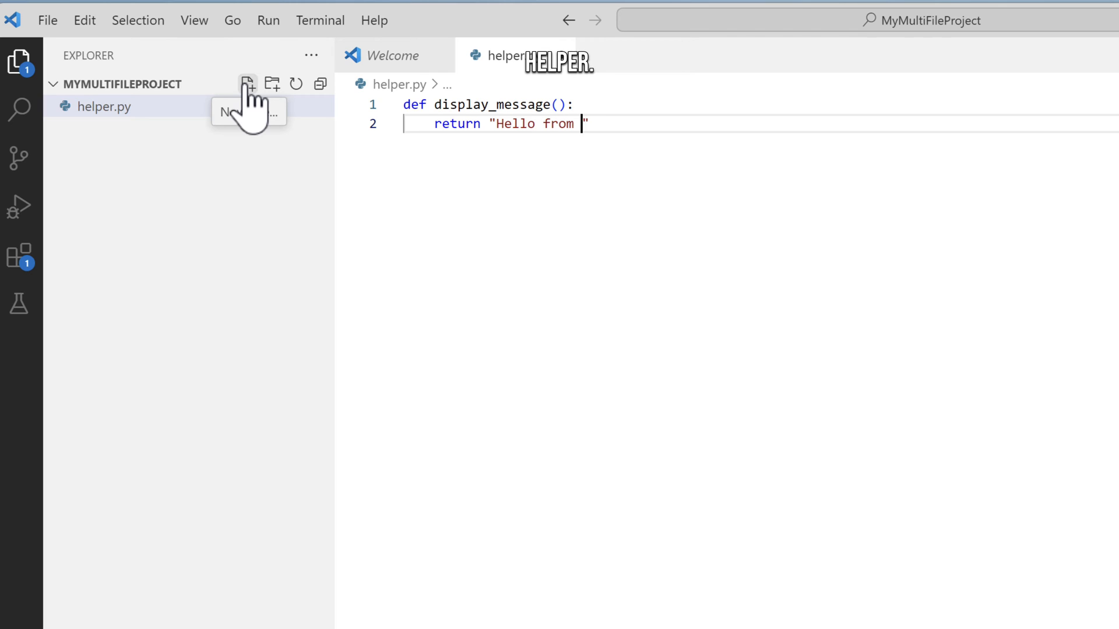
{"action": "type", "text": "Helper!"}
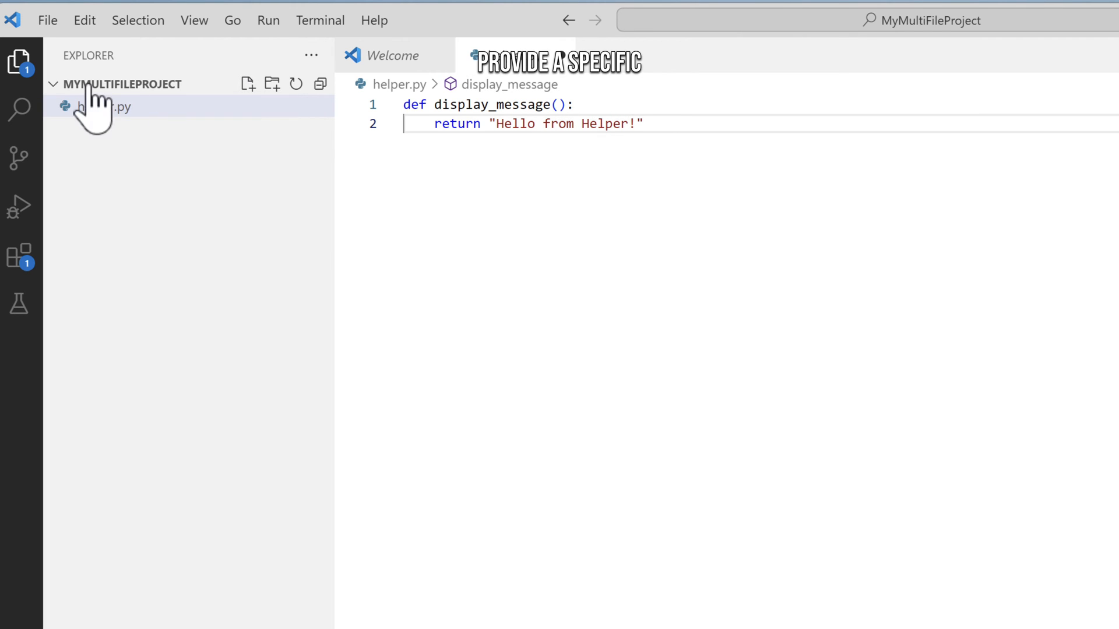
{"action": "left_click", "coordinate": [247, 84]}
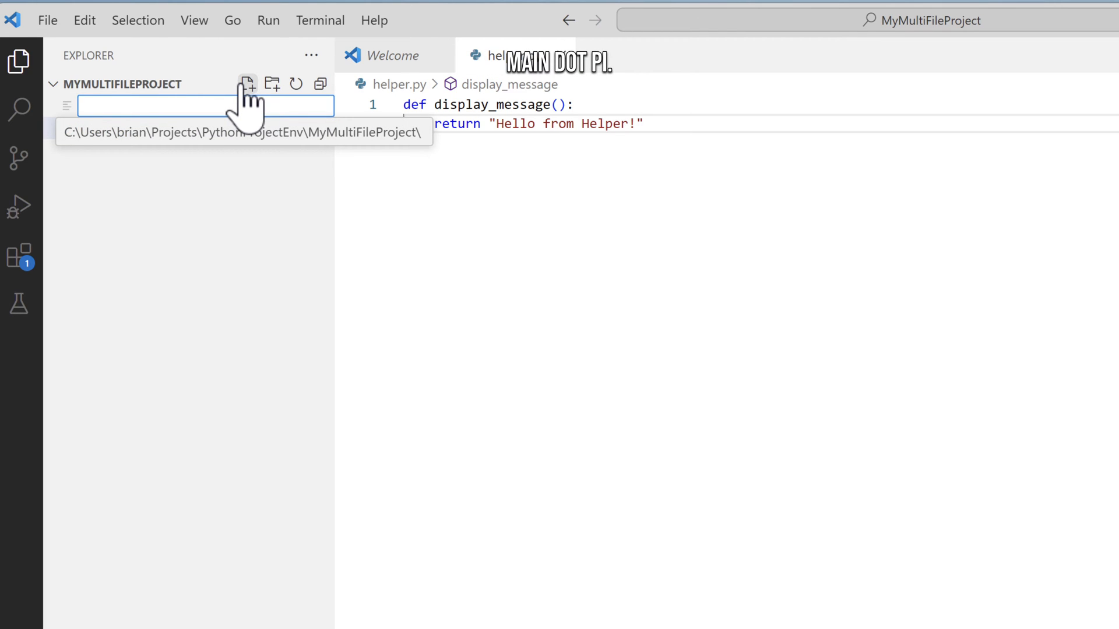
Create main.py that imports helper and starts a main() function.
{"action": "type", "text": "main.py"}
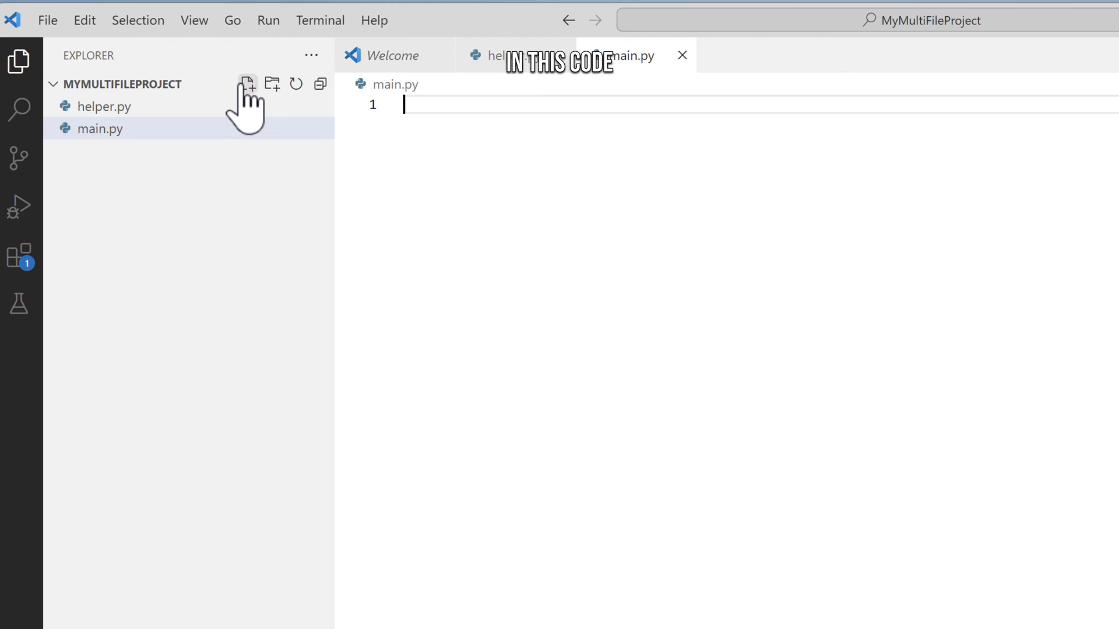
{"action": "type", "text": "import helper"}
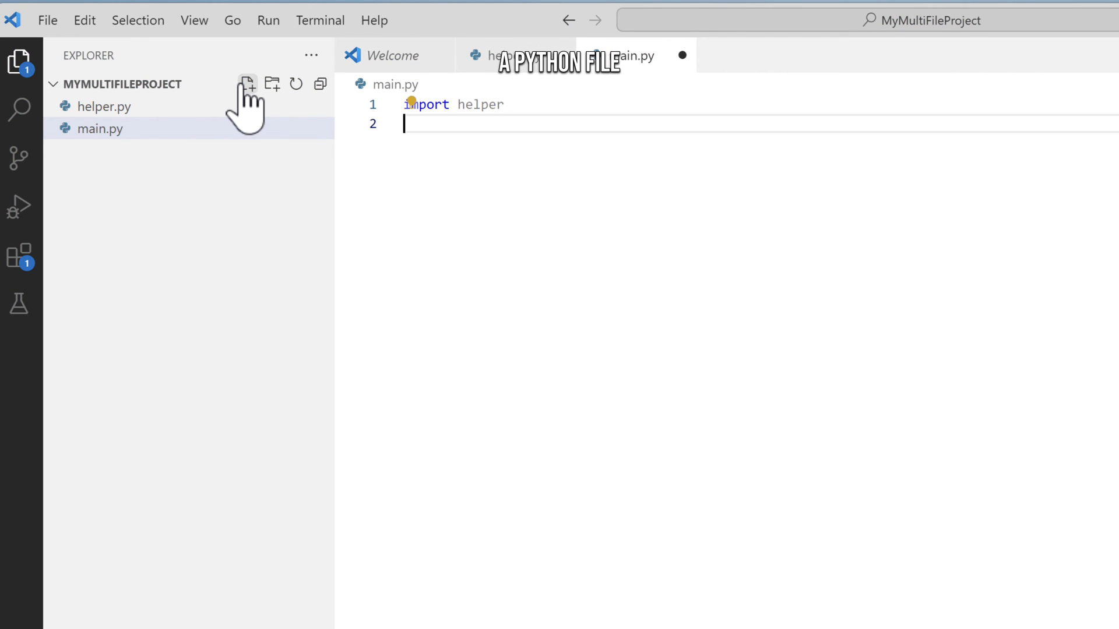
{"action": "key", "text": "Enter"}
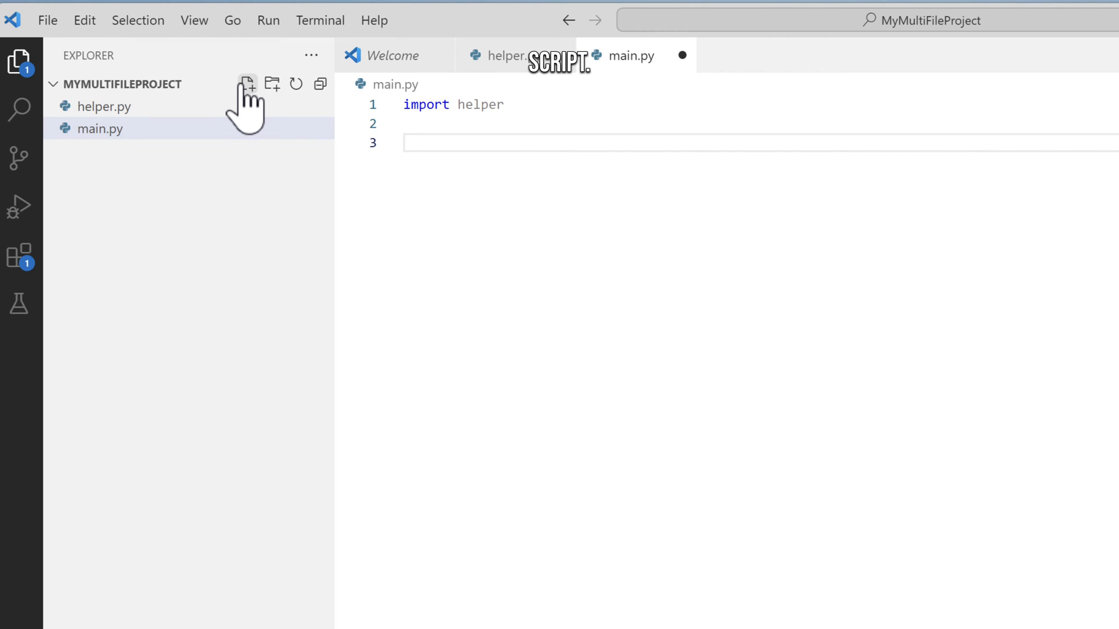
{"action": "type", "text": "def main"}
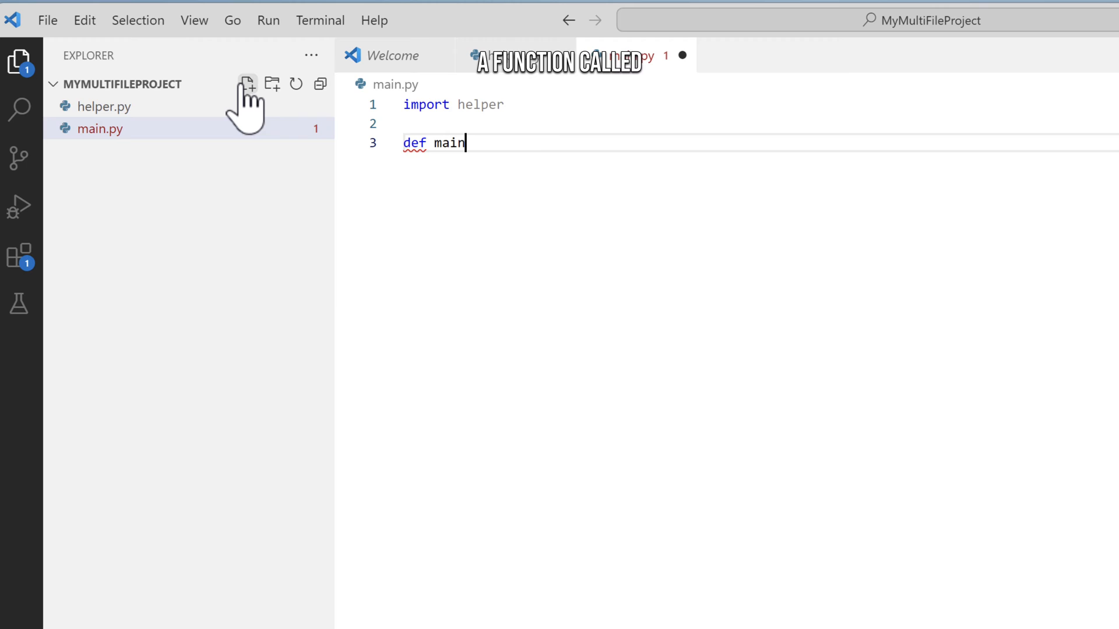
{"action": "type", "text": "():"}
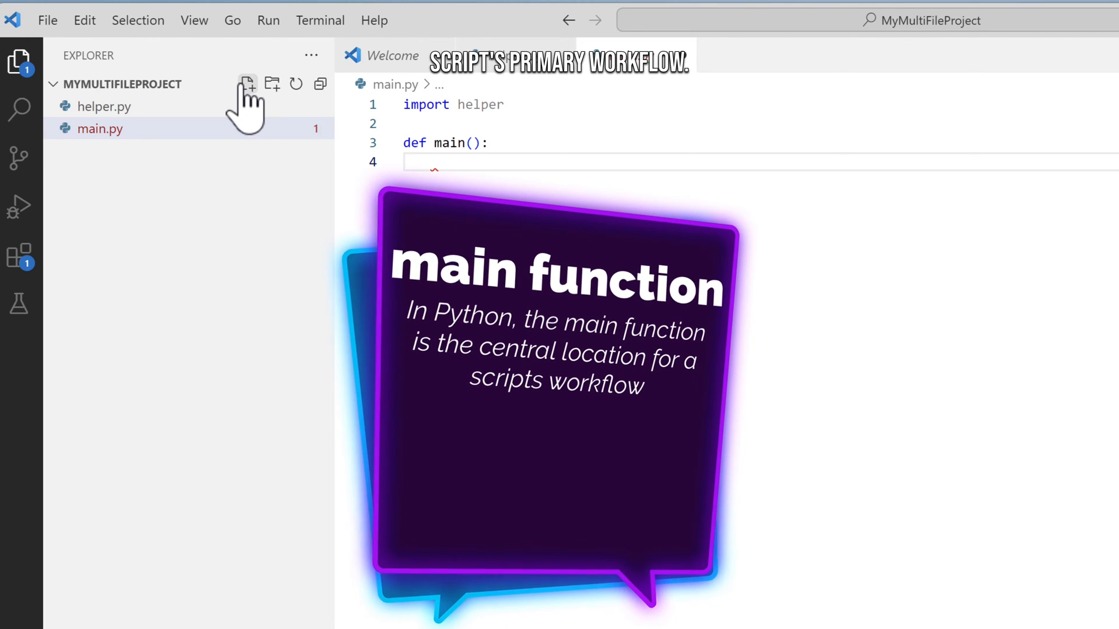
Inside main(), store helper.display_message() in message and print it.
{"action": "type", "text": "message"}
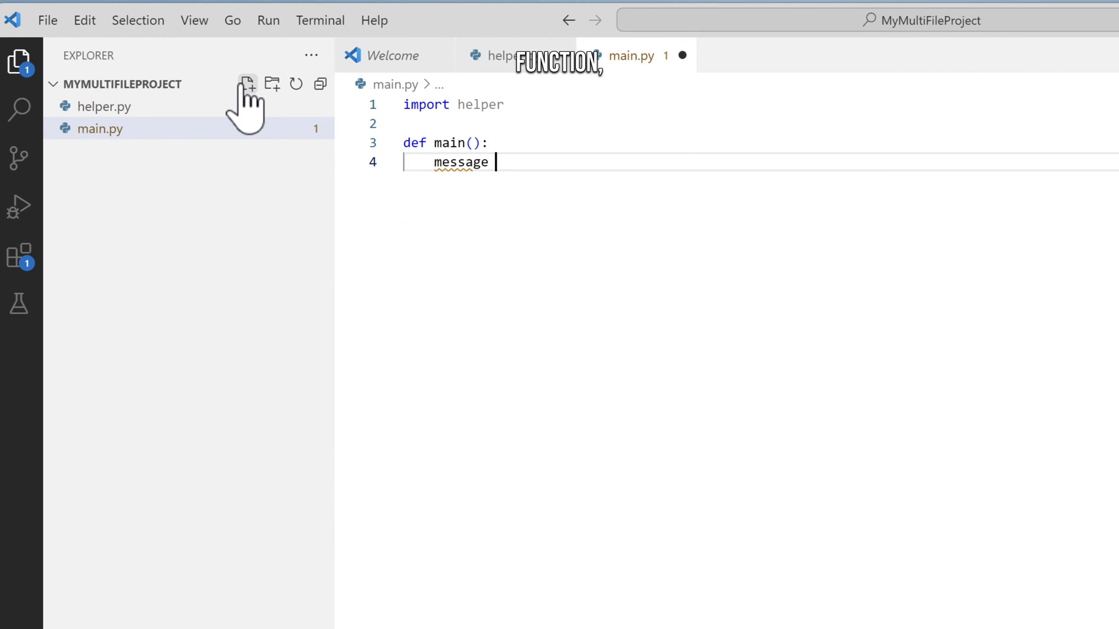
{"action": "type", "text": "= he"}
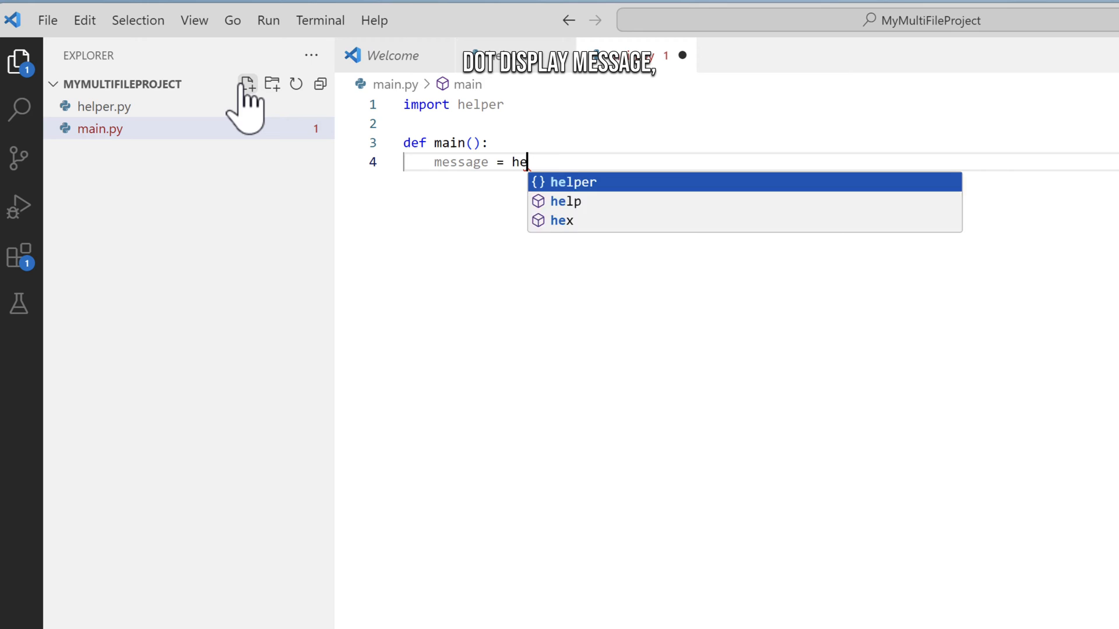
{"action": "type", "text": "lper."}
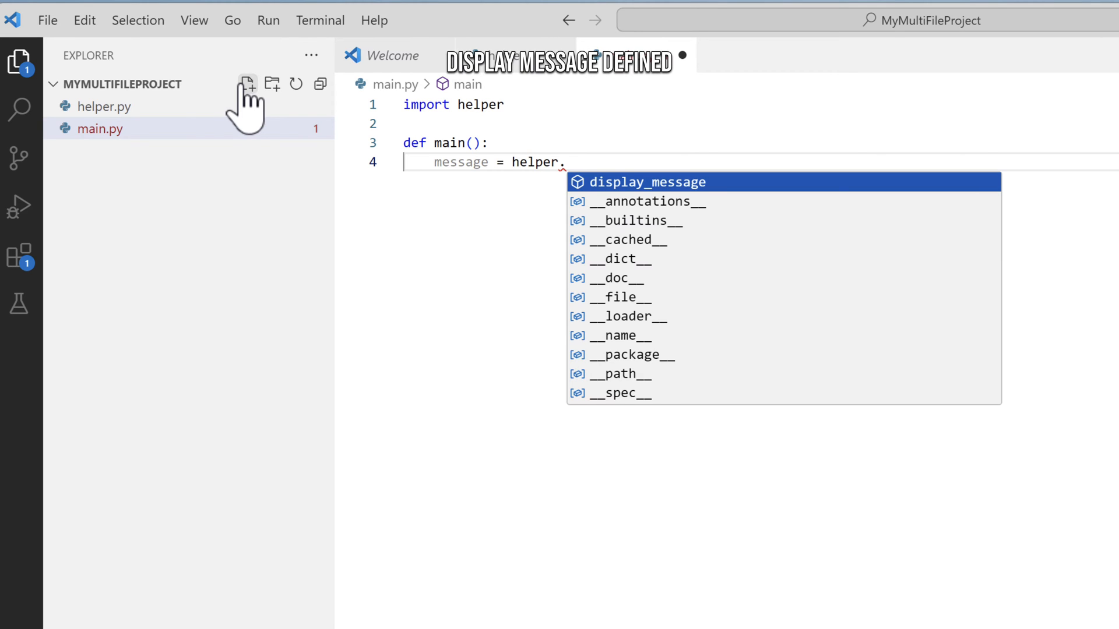
{"action": "key", "text": "Tab"}
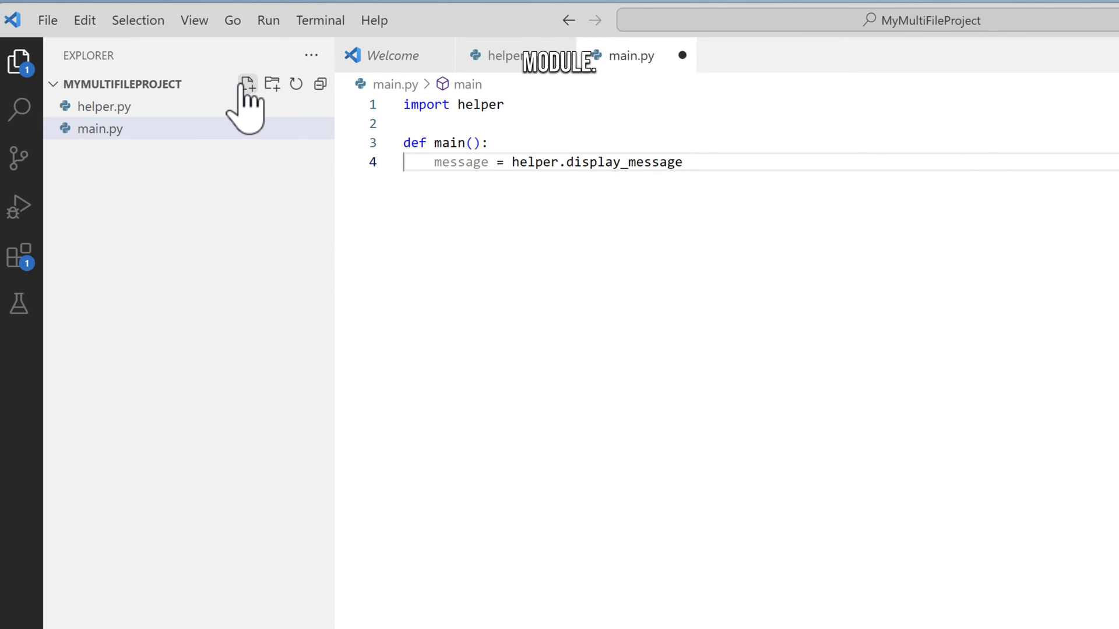
{"action": "type", "text": "()"}
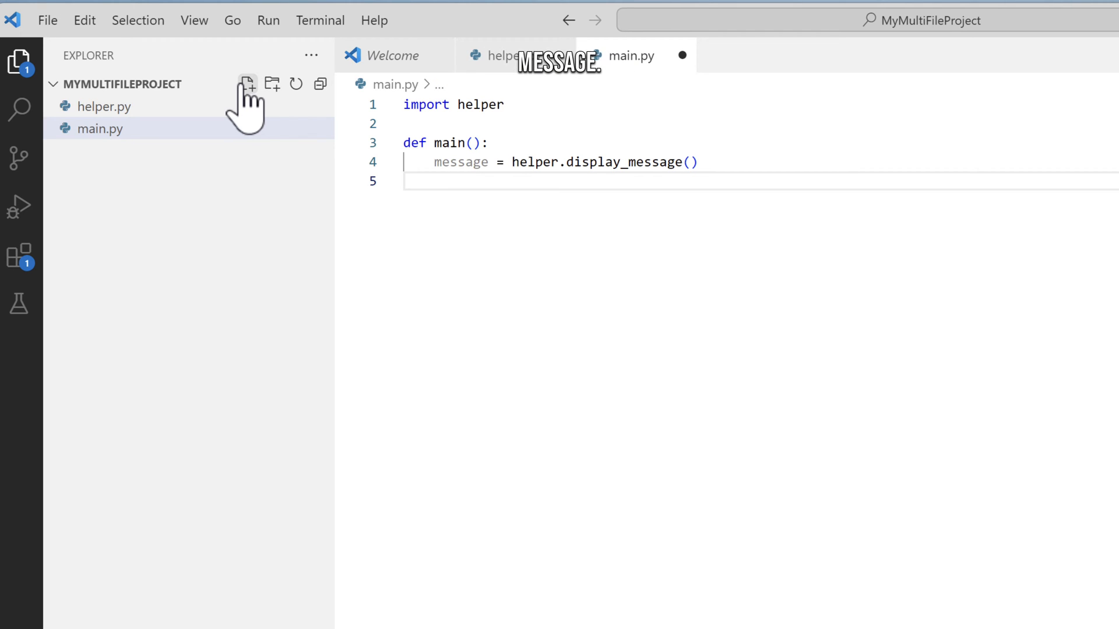
{"action": "type", "text": "print"}
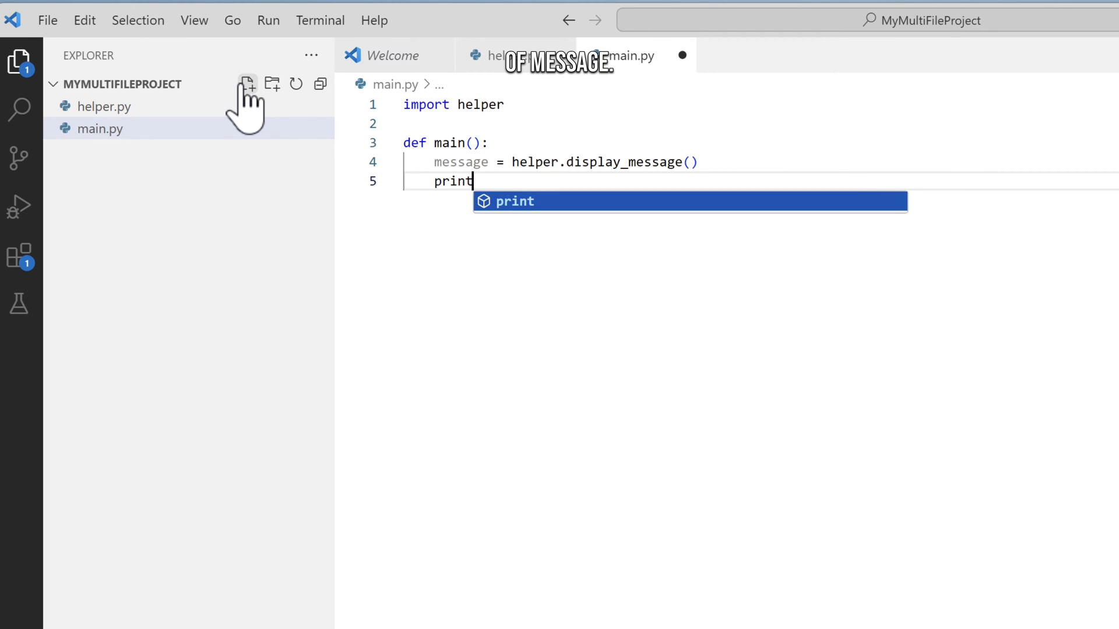
{"action": "type", "text": "(message"}
{"action": "type", "text": "if __name"}
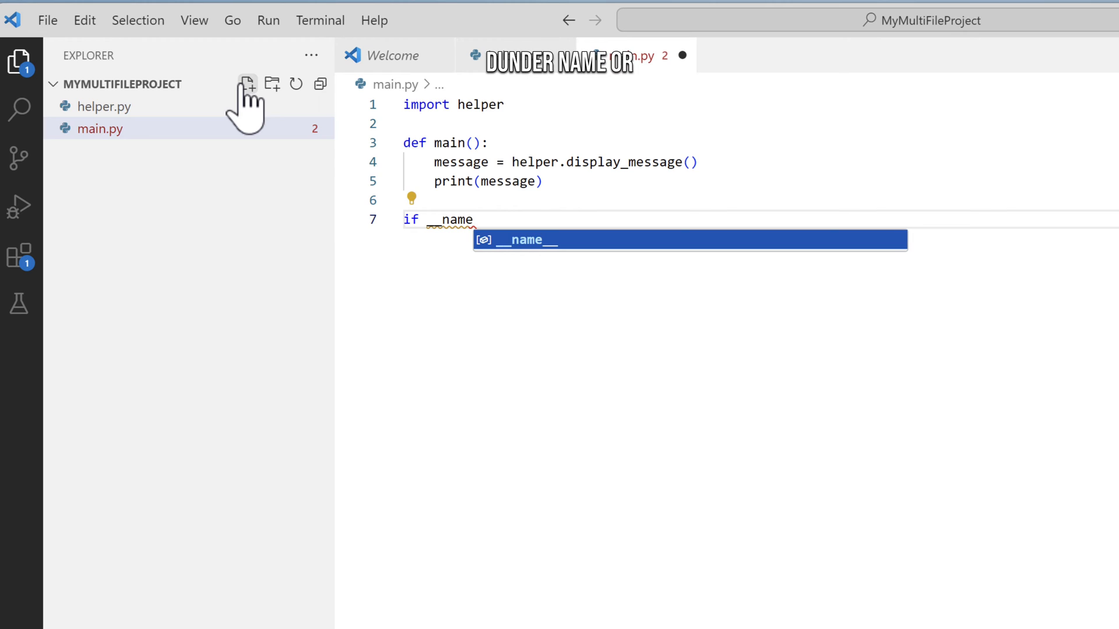
Add an if __name__ == "__main__": guard calling main() to main.py.
{"action": "key", "text": "Tab"}
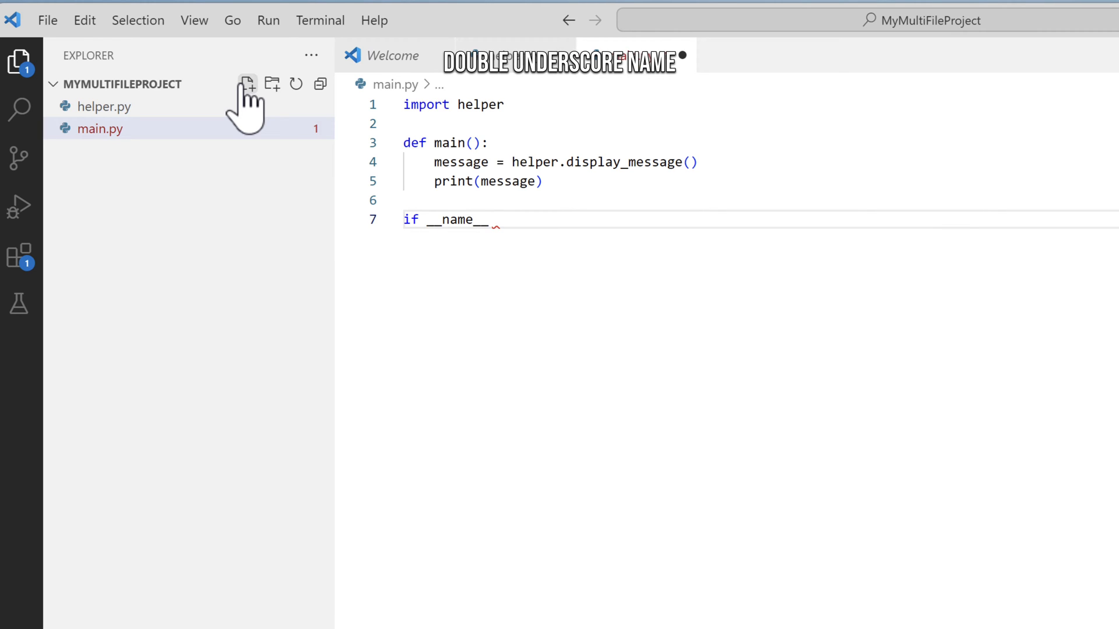
{"action": "type", "text": "=="}
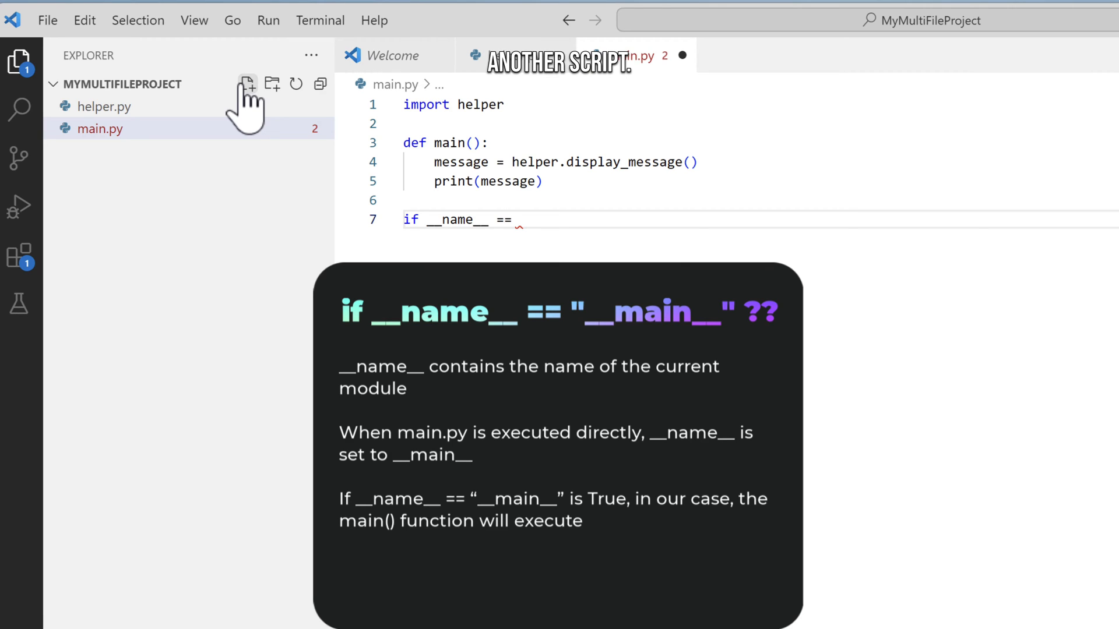
{"action": "type", "text": "\"\""}
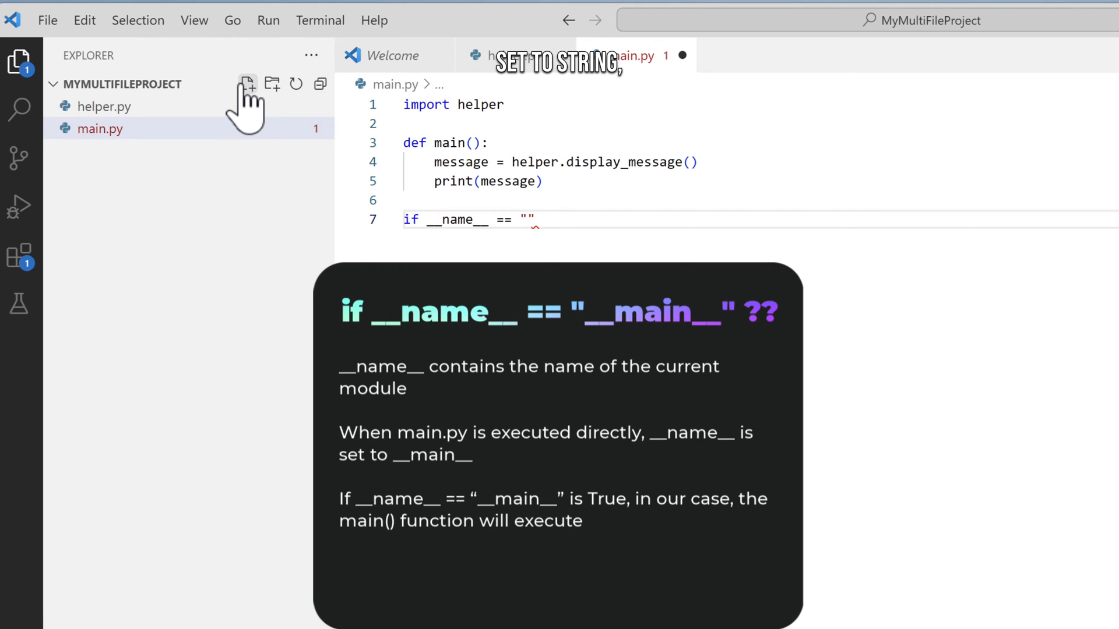
{"action": "type", "text": "__main__"}
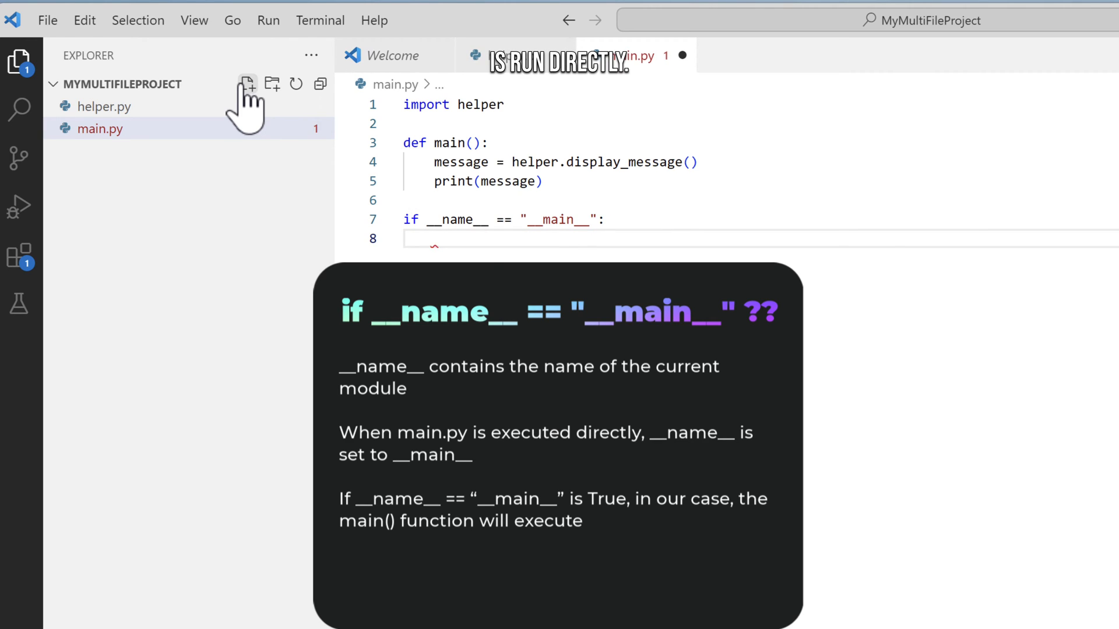
{"action": "type", "text": "main()"}
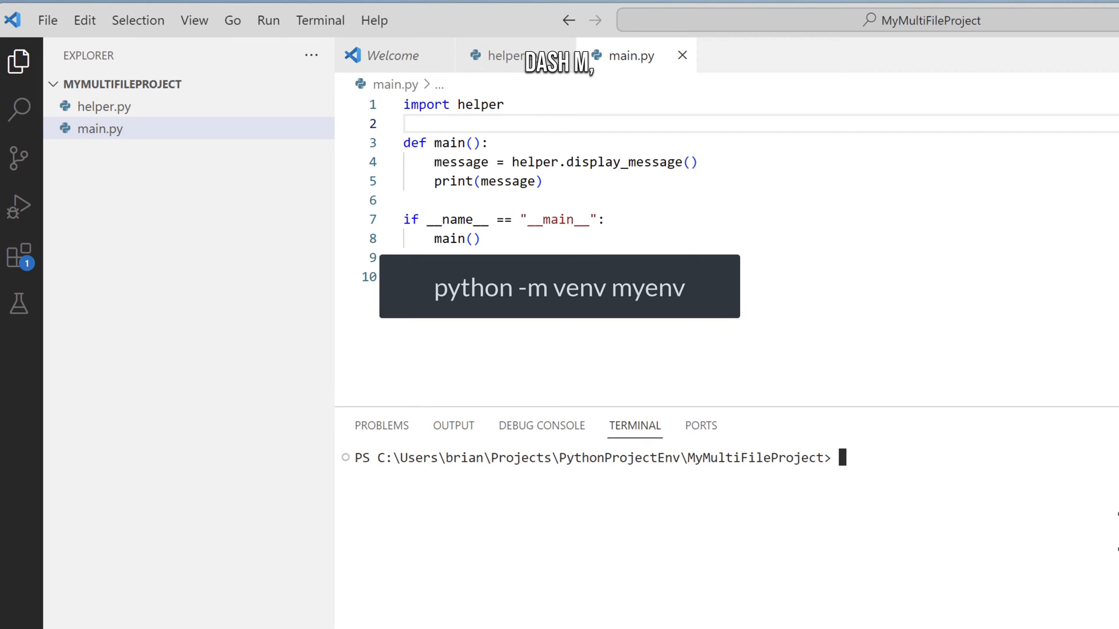
Create the myenv virtual environment with python -m venv and activate it.
{"action": "type", "text": "python -m venv myenv"}
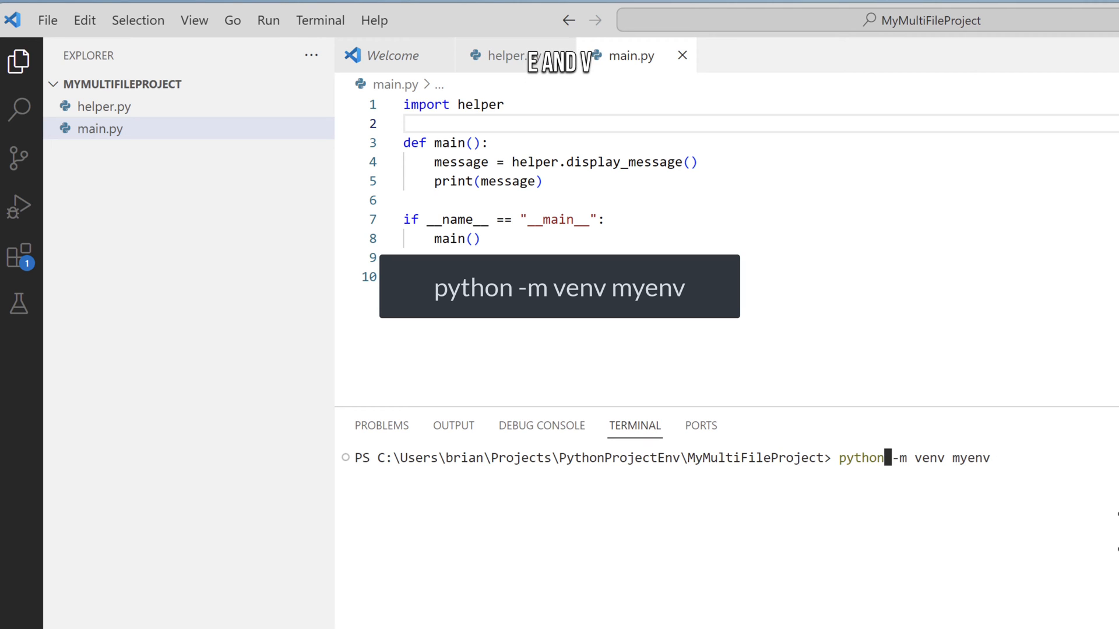
{"action": "key", "text": "Enter"}
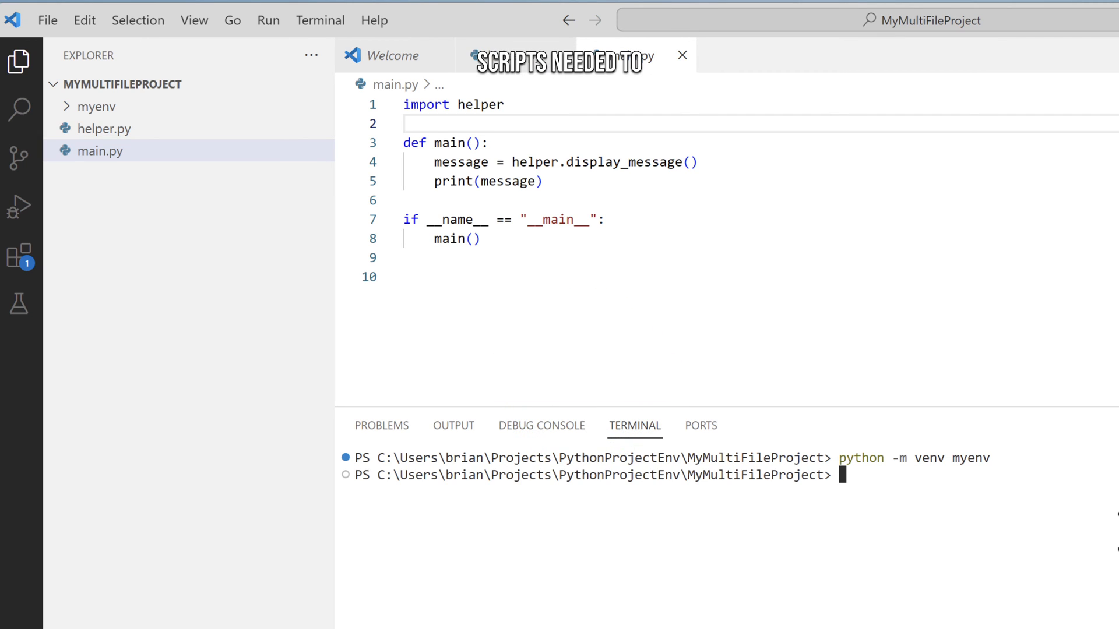
{"action": "type", "text": ".\\main.exe"}
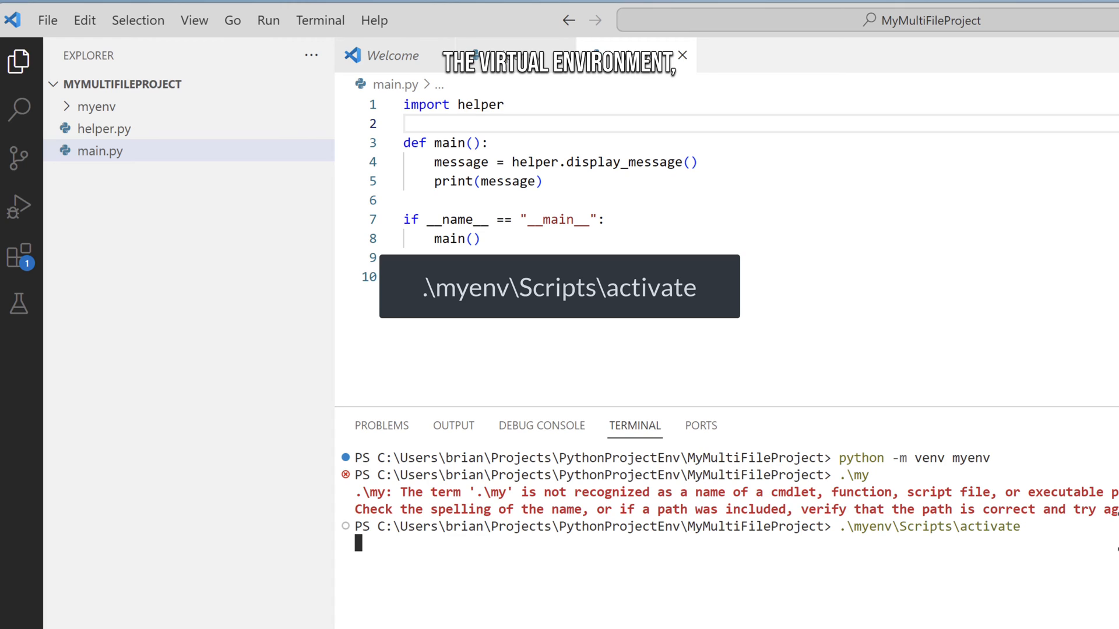
{"action": "key", "text": "Enter"}
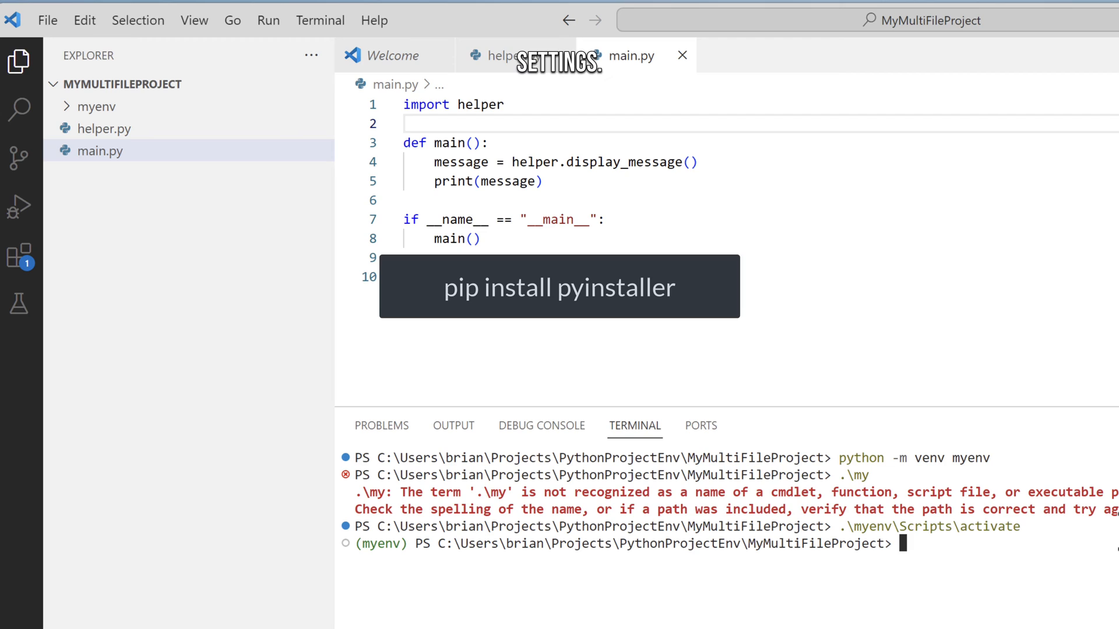
Install PyInstaller via pip and copy the path of icon.ico from File Explorer.
{"action": "type", "text": "pip install pyinstaller"}
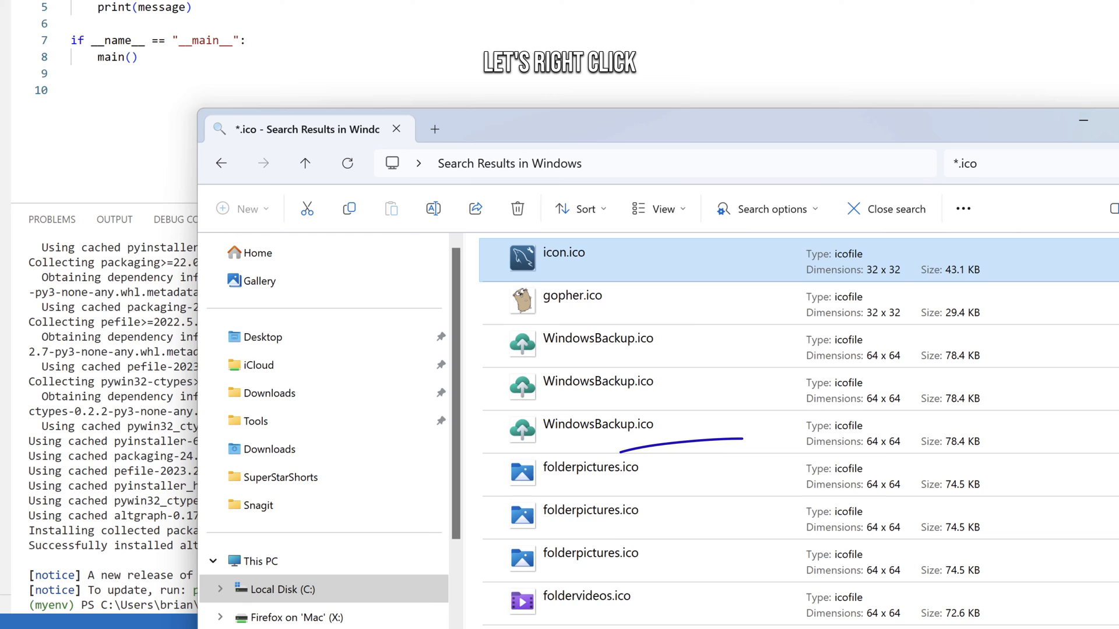
{"action": "right_click", "coordinate": [564, 255]}
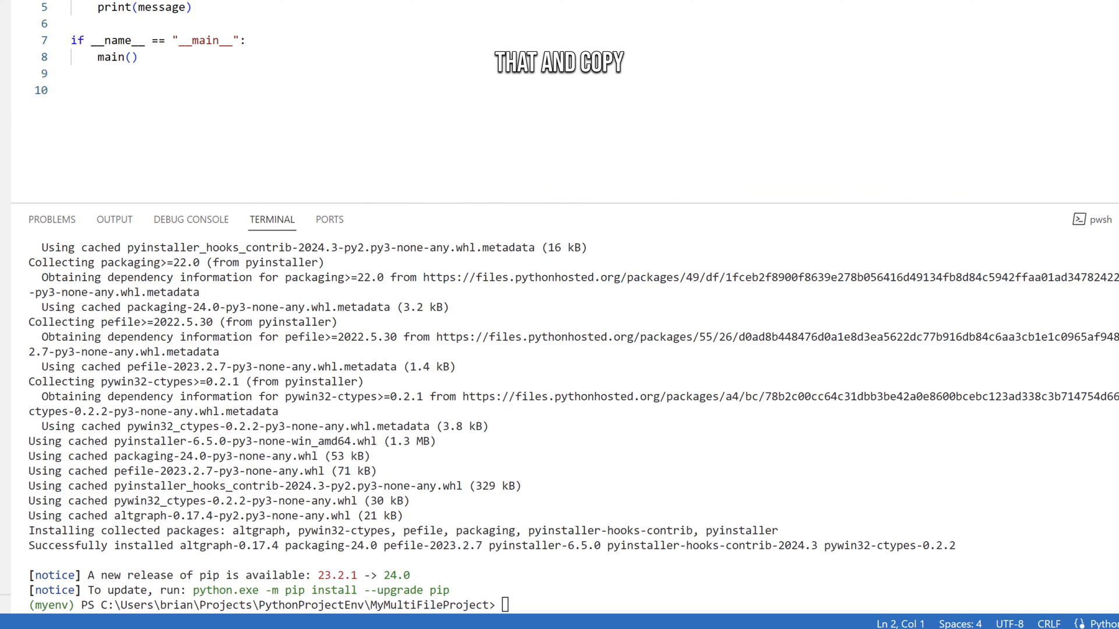
Copy icon.ico from the Windows Installer folder into the project folder.
{"action": "type", "text": "copy \"C:\\Windows\\Installer\\{37CAAAB3-373F-4EE3-BC68-B2EA05ED9D79}\\icon.ico\" ."}
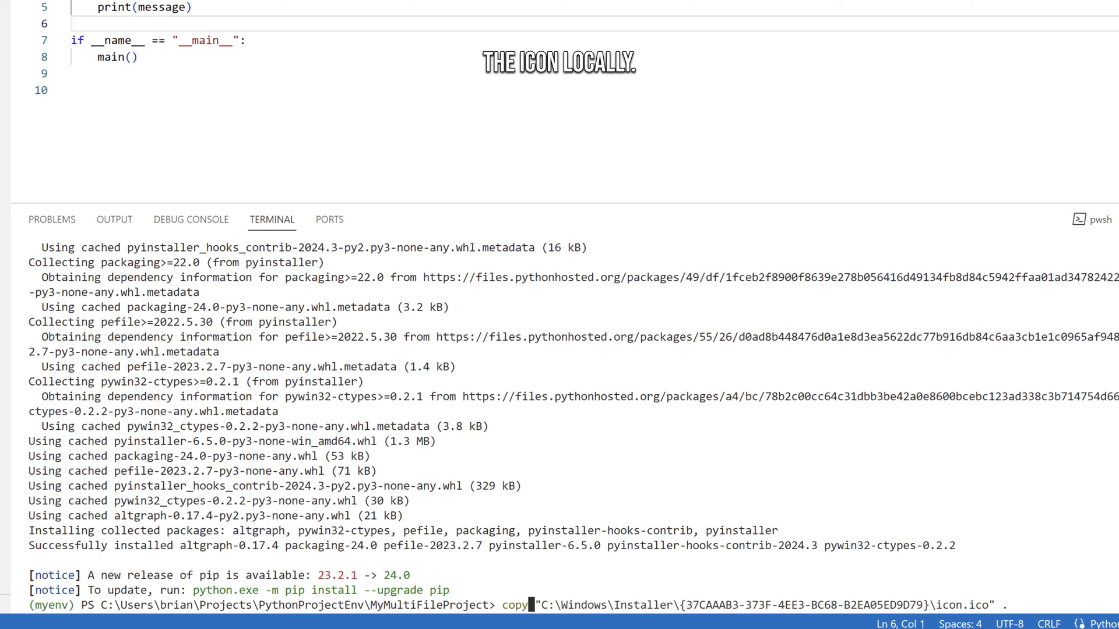
{"action": "key", "text": "Enter"}
{"action": "type", "text": "dir"}
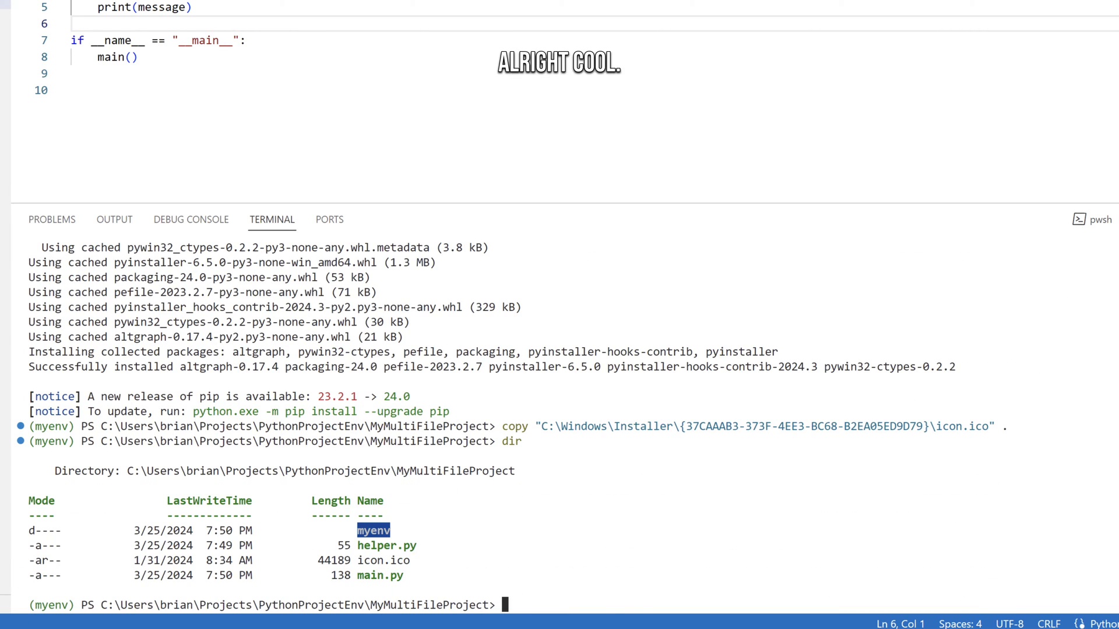
{"action": "type", "text": "pyinstaller --onefile main.py"}
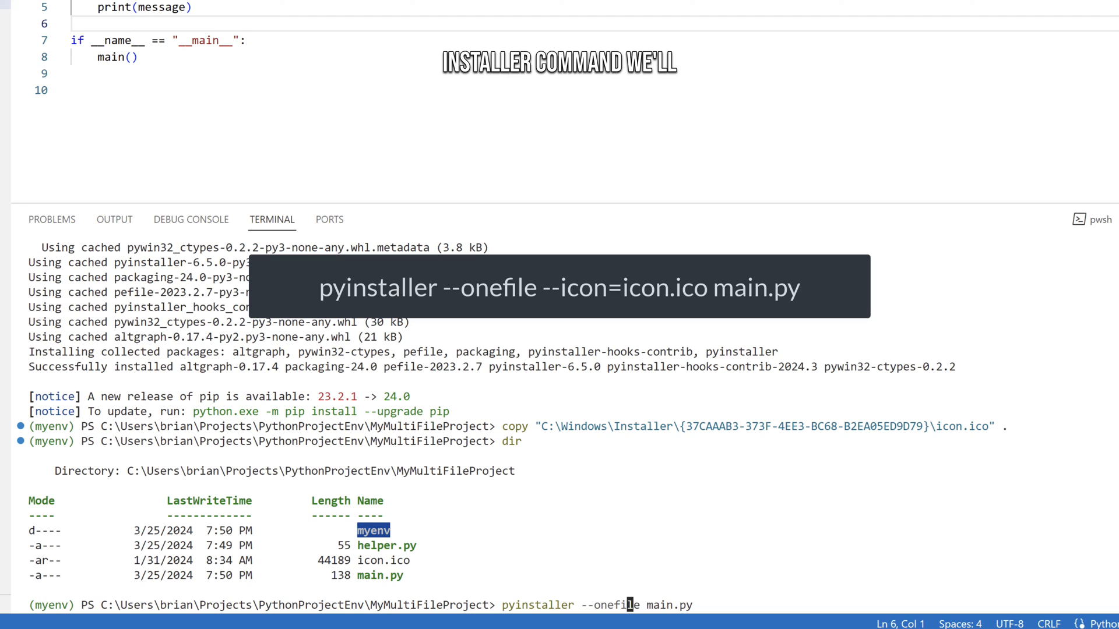
Build main.py into a one-file main.exe with --icon=icon.ico using PyInstaller.
{"action": "type", "text": "--ico"}
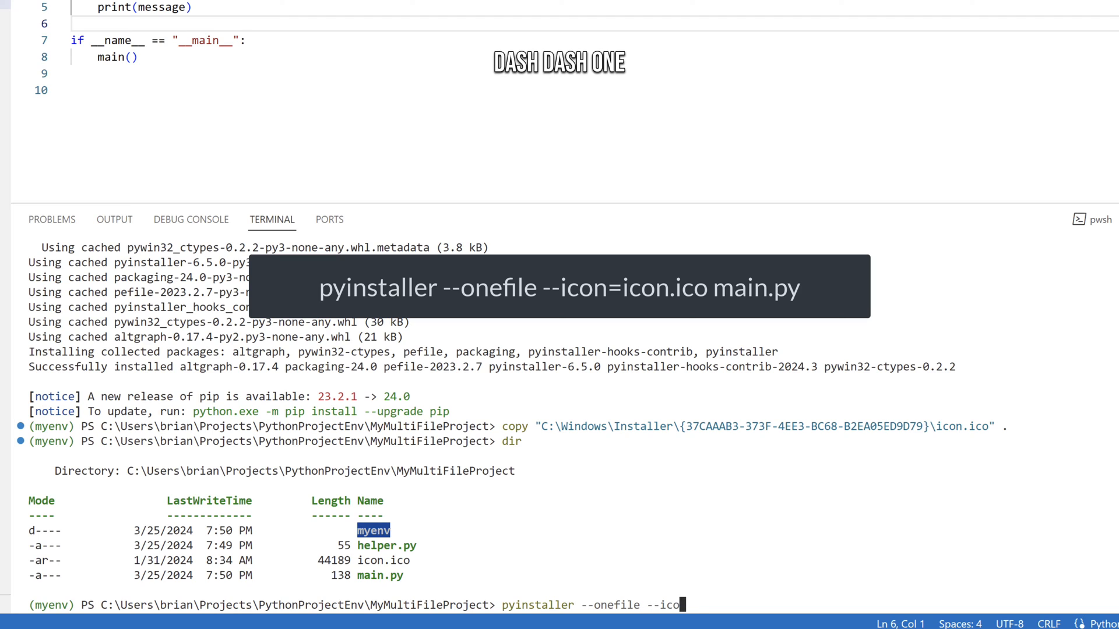
{"action": "type", "text": "=icon."}
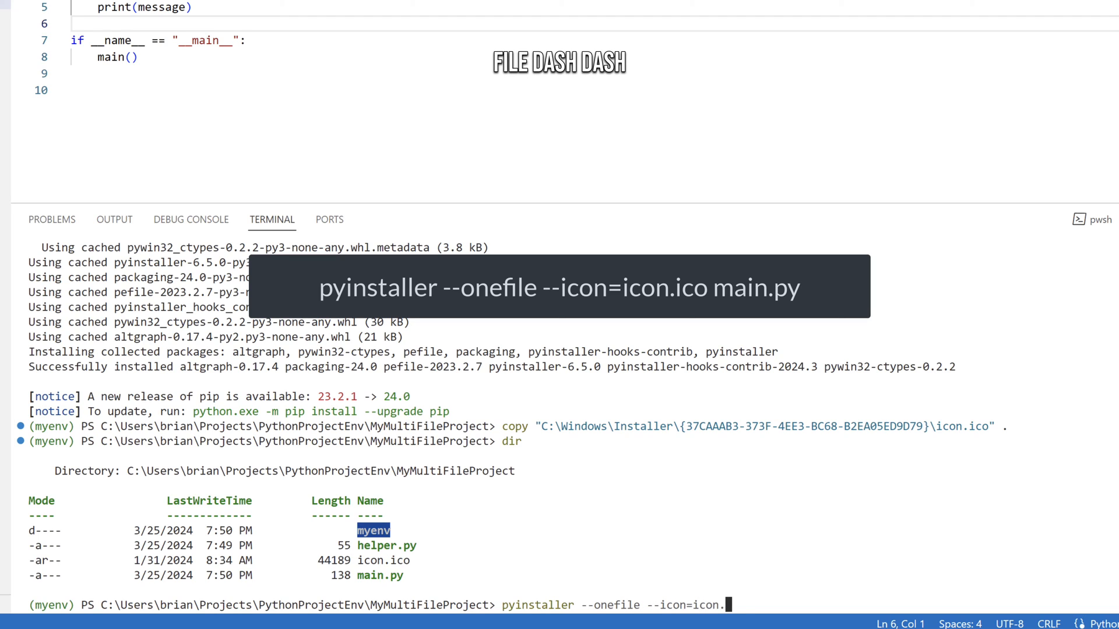
{"action": "type", "text": "ico"}
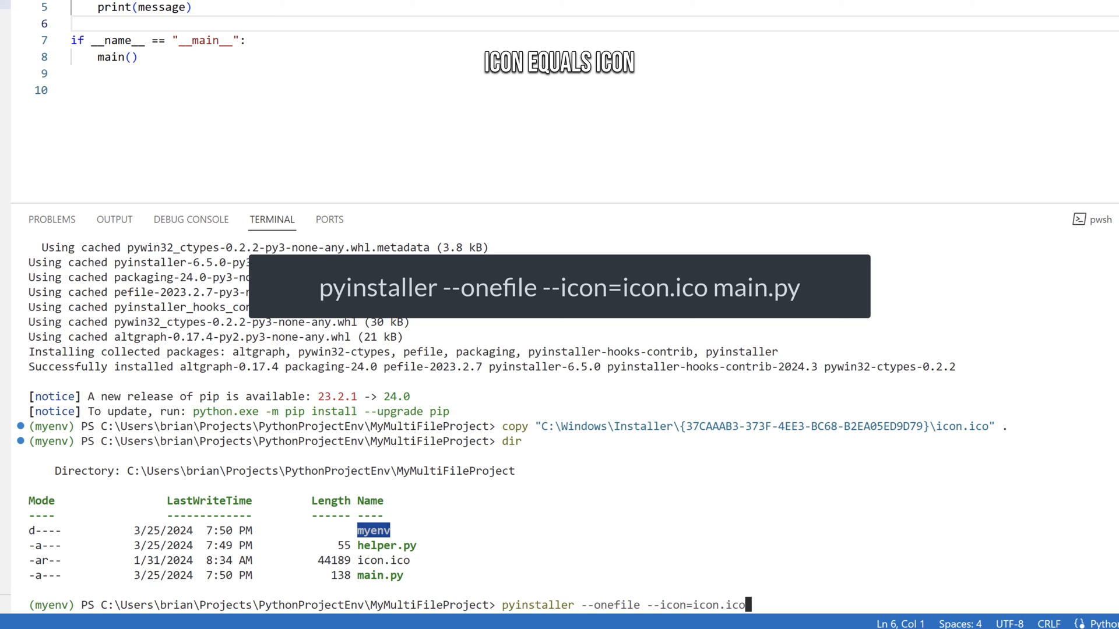
{"action": "type", "text": "mai"}
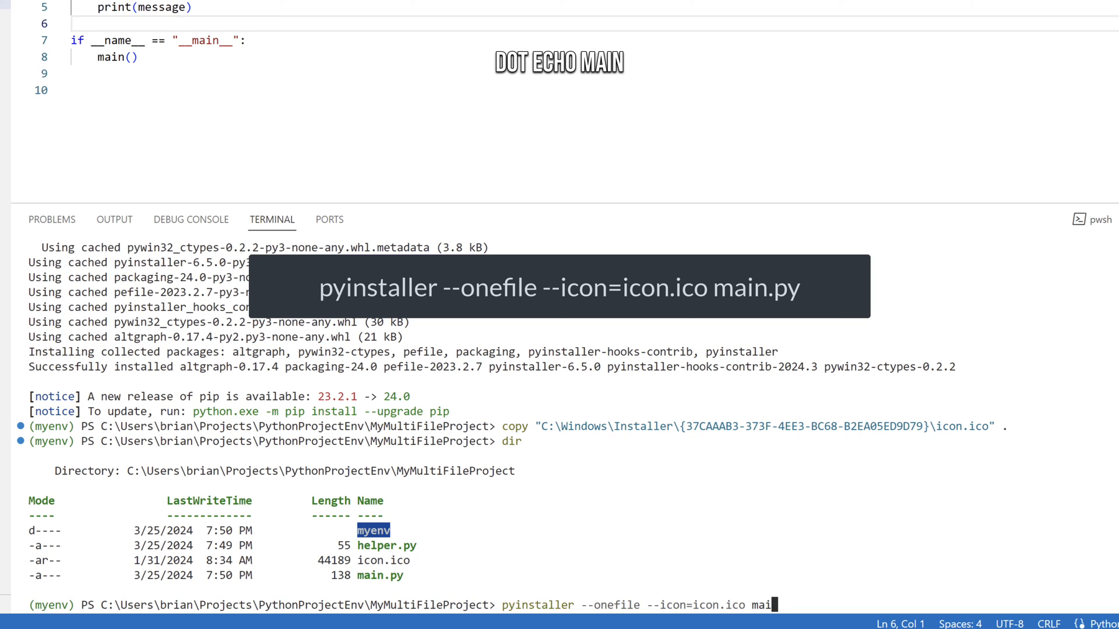
{"action": "key", "text": "Enter"}
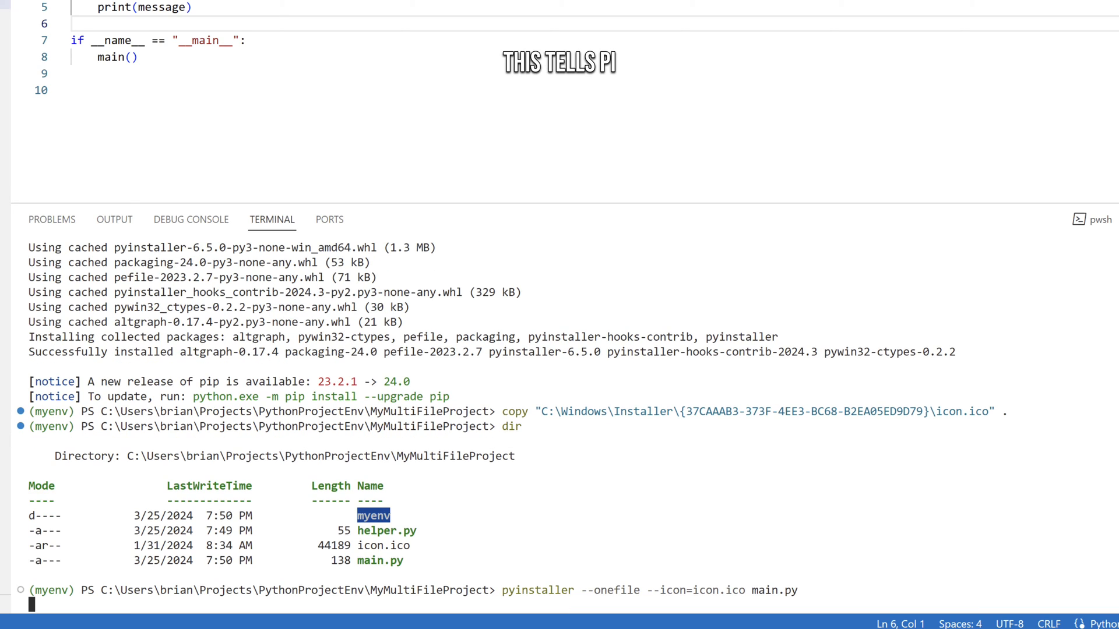
{"action": "key", "text": "Enter"}
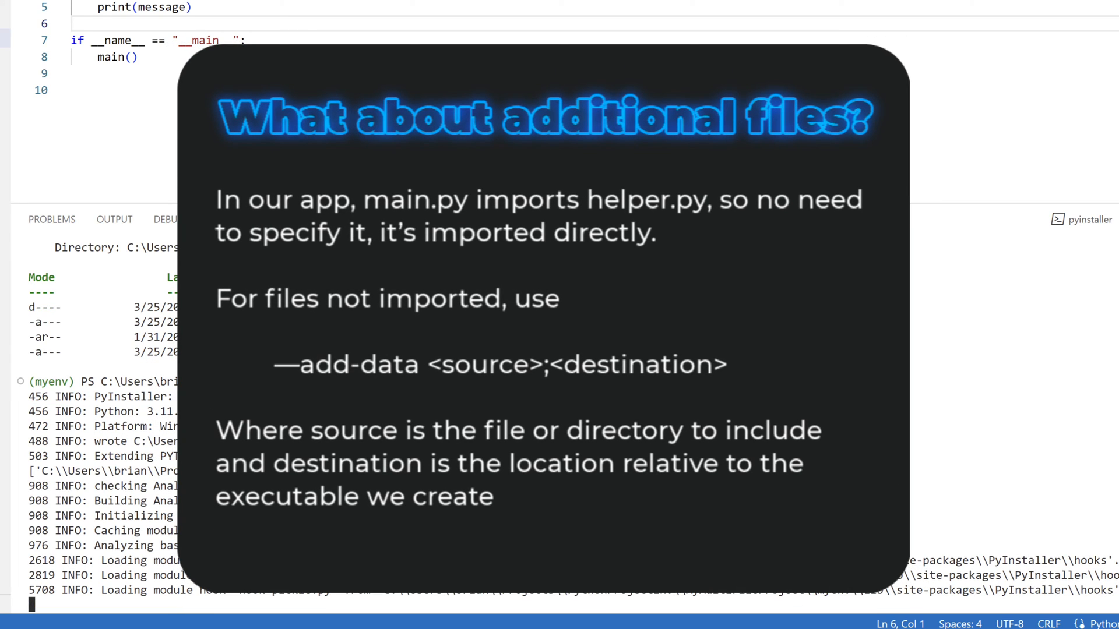
{"action": "scroll", "scroll_direction": "down", "scroll_amount": 3}
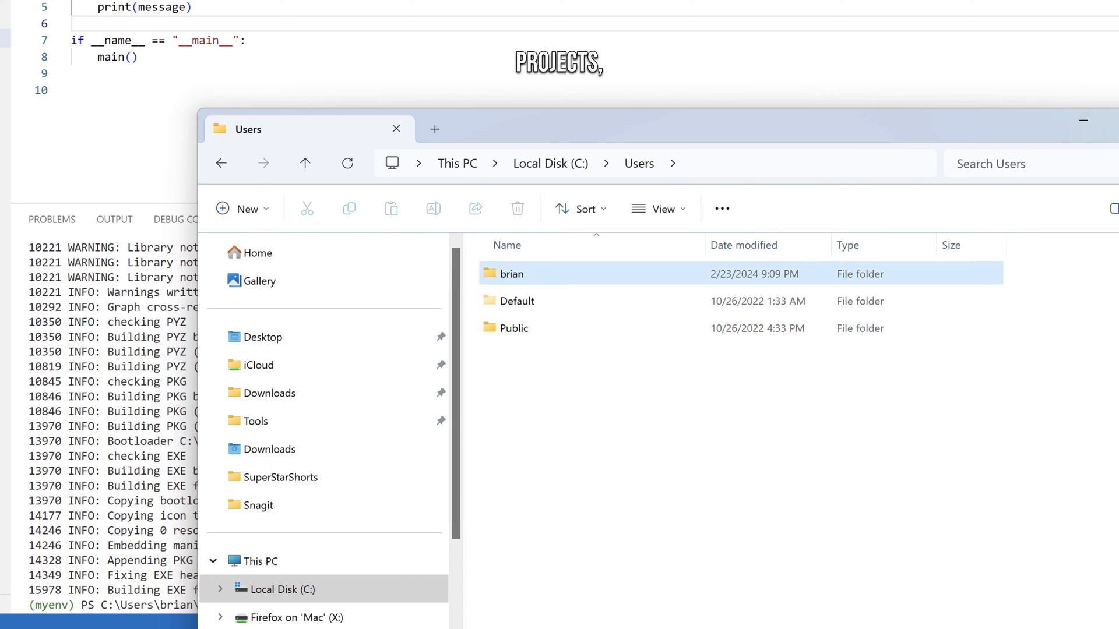
Navigate File Explorer from the brian user folder toward the project's dist folder.
{"action": "double_click", "coordinate": [511, 274]}
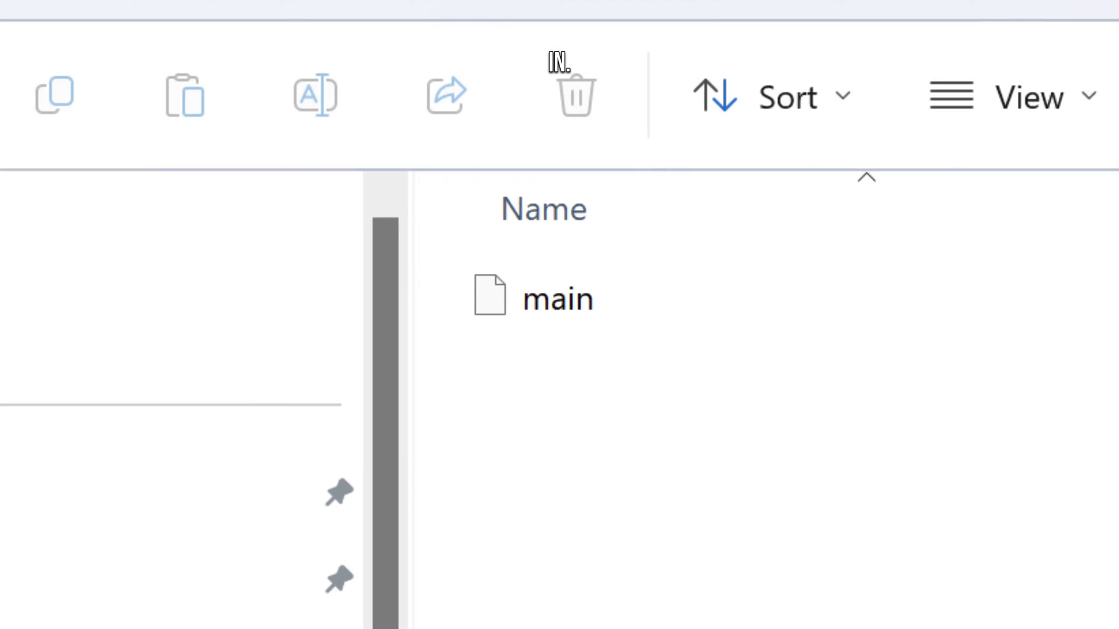
{"action": "left_click", "coordinate": [555, 299]}
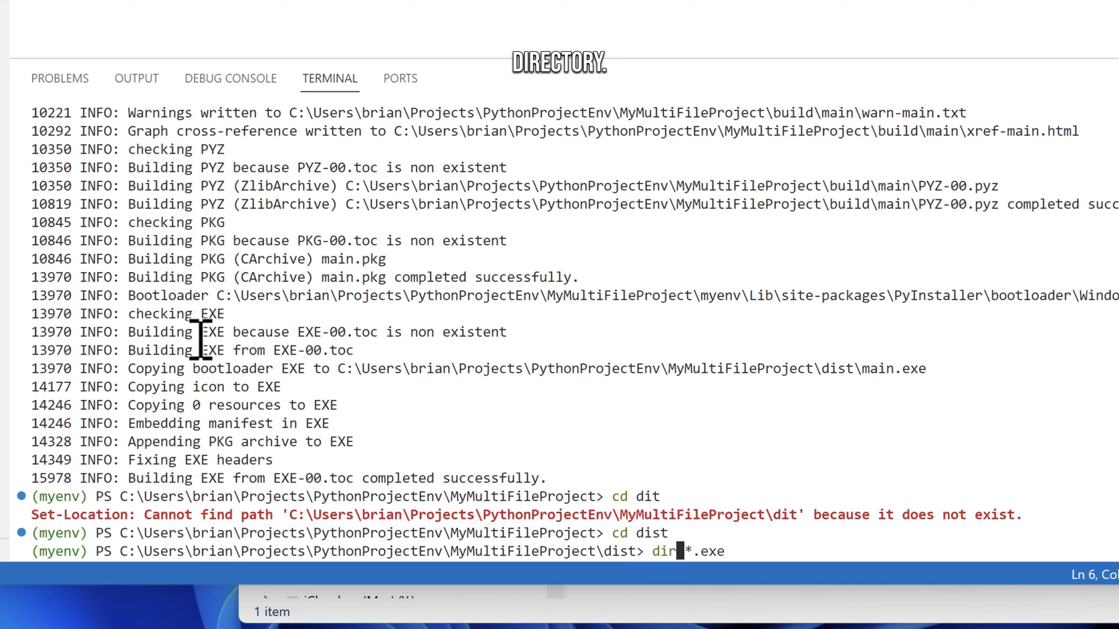
Run .\main.exe from the dist folder in the terminal.
{"action": "type", "text": "main"}
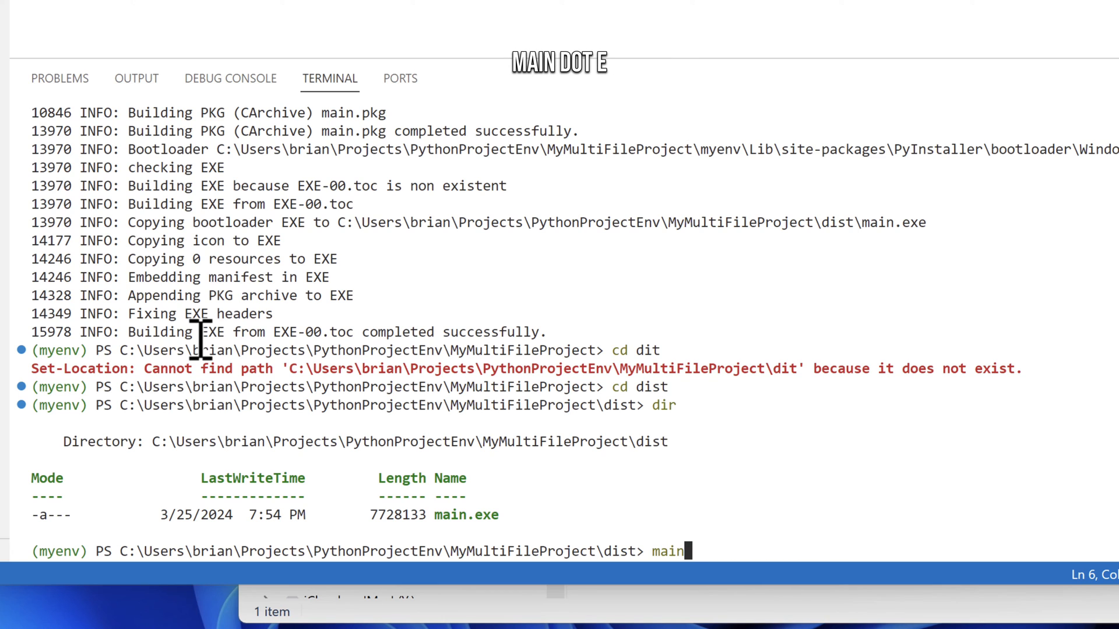
{"action": "key", "text": "Enter"}
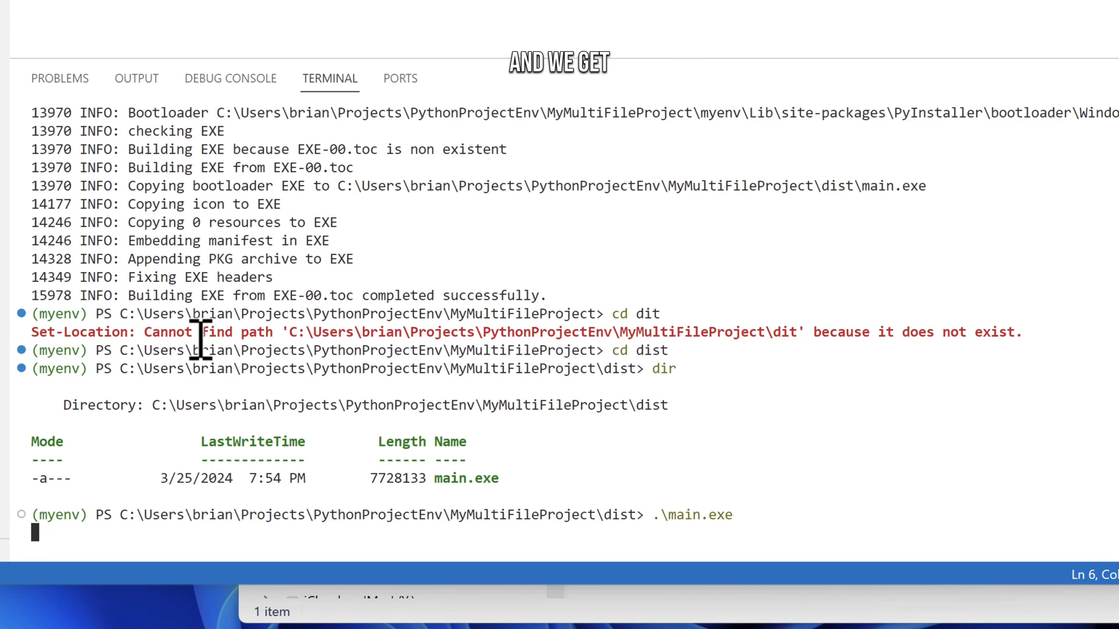